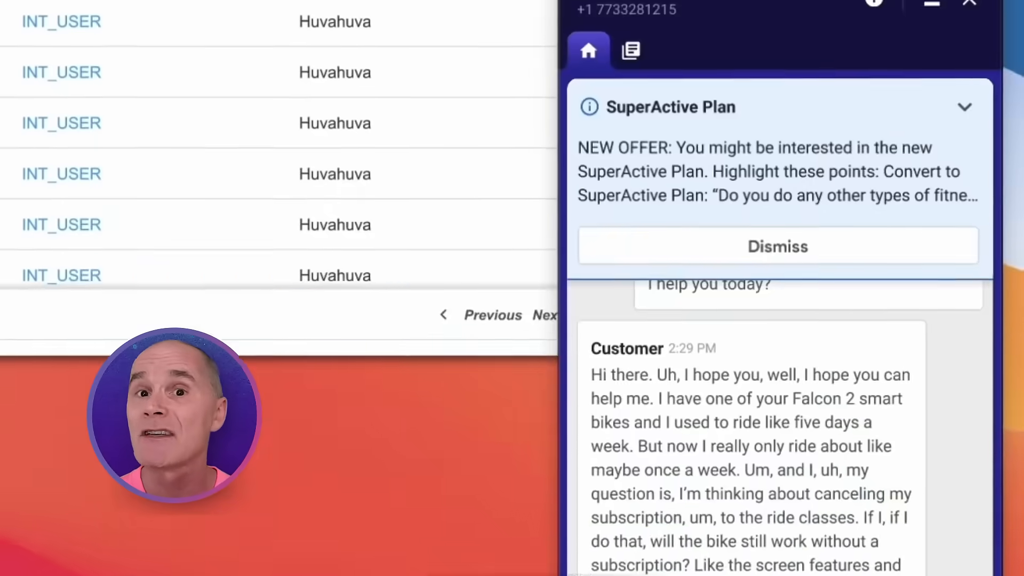
- Dismiss the SuperActive Plan prompt and view the Reminders tab listing dismissed prompts
click(966, 107)
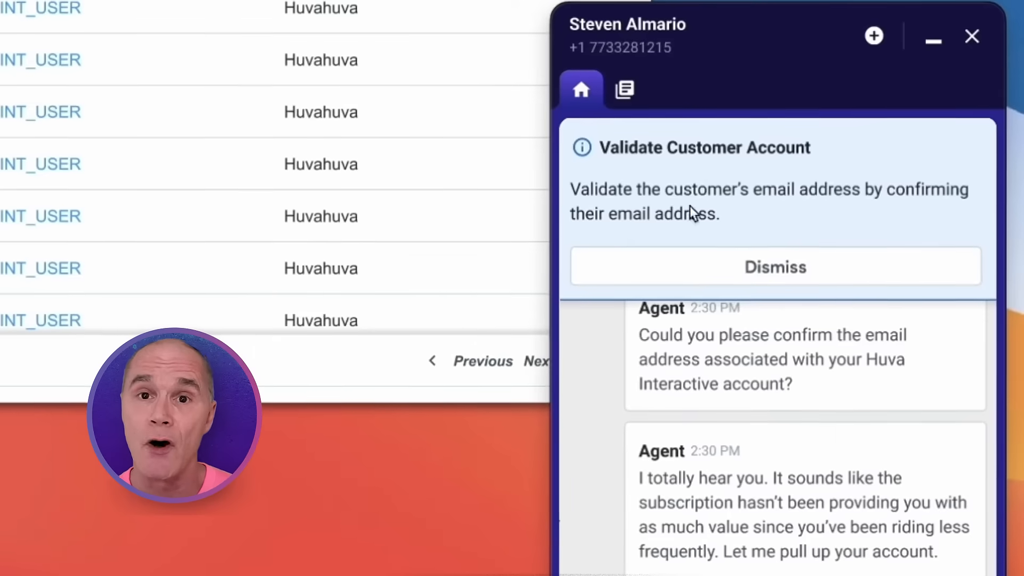
scroll(down, 3)
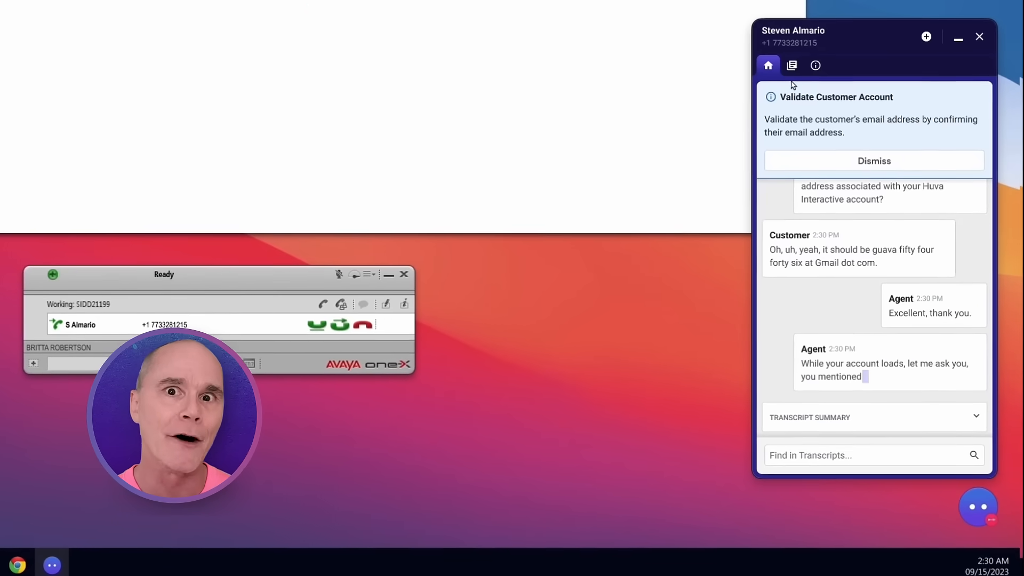
click(815, 64)
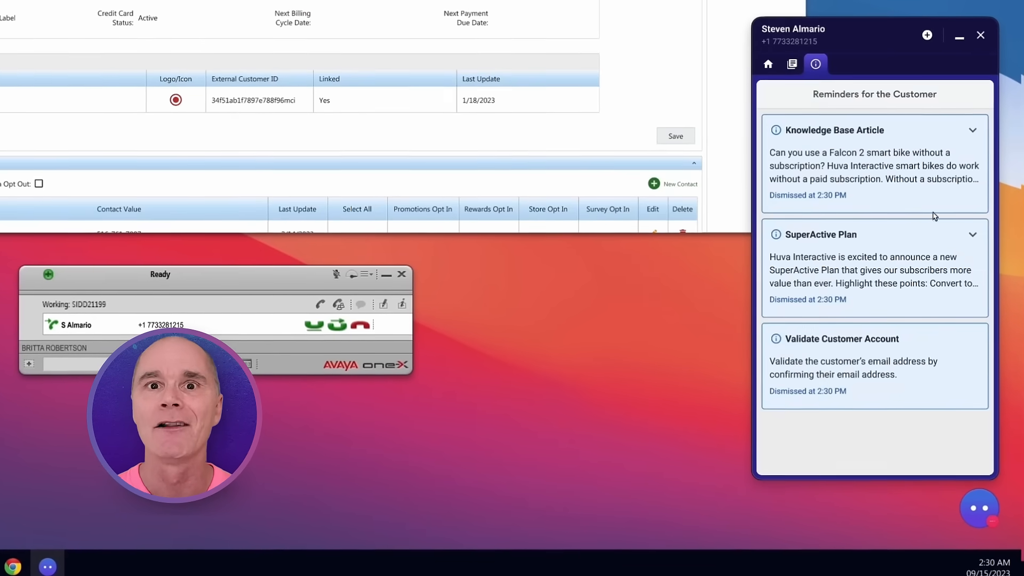